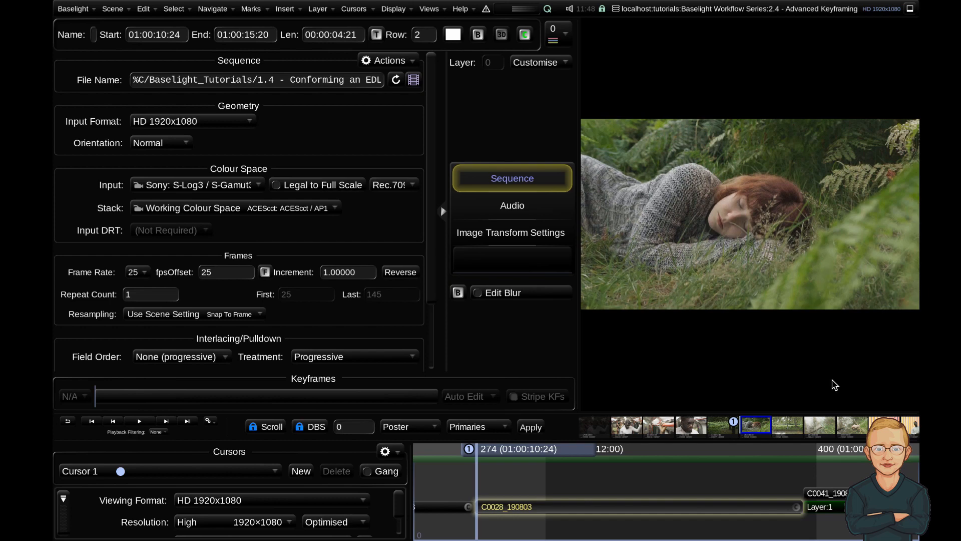
pyautogui.moveTo(822, 385)
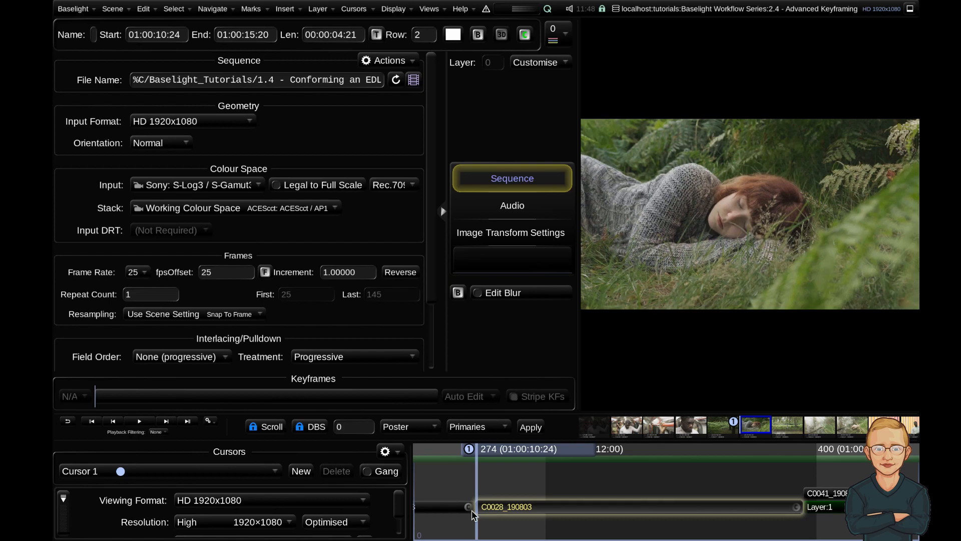
pyautogui.moveTo(537, 263)
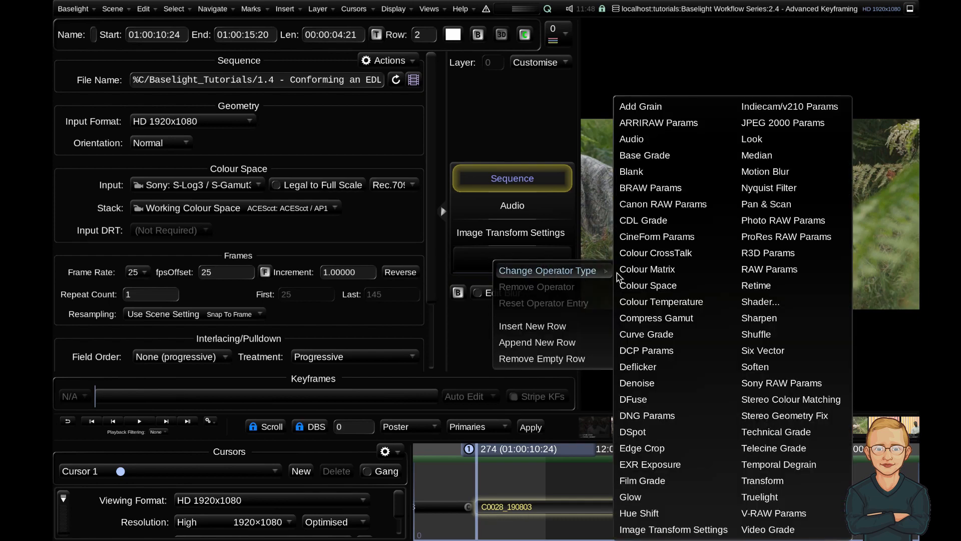
# - Make the empty operator a Transform and show its image transformation parameters
pyautogui.click(763, 480)
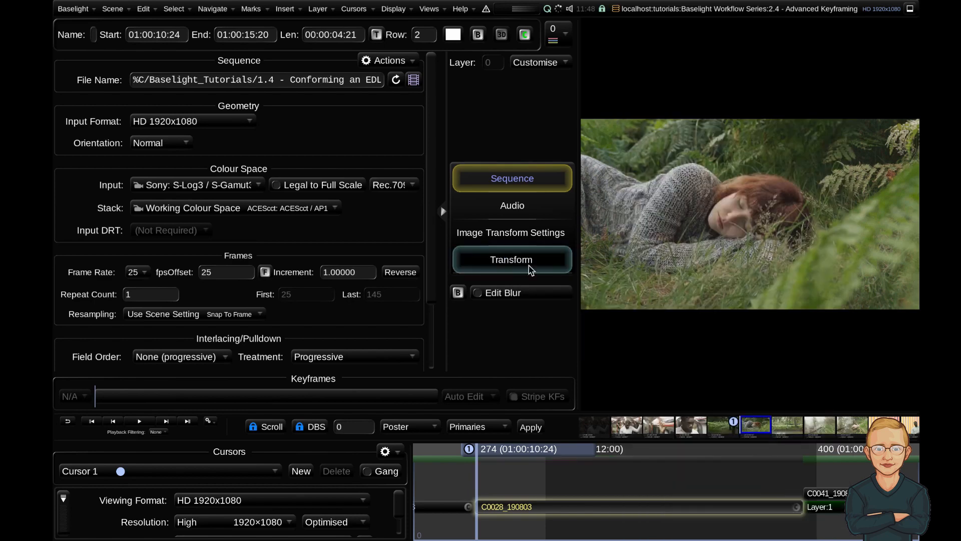
pyautogui.click(511, 259)
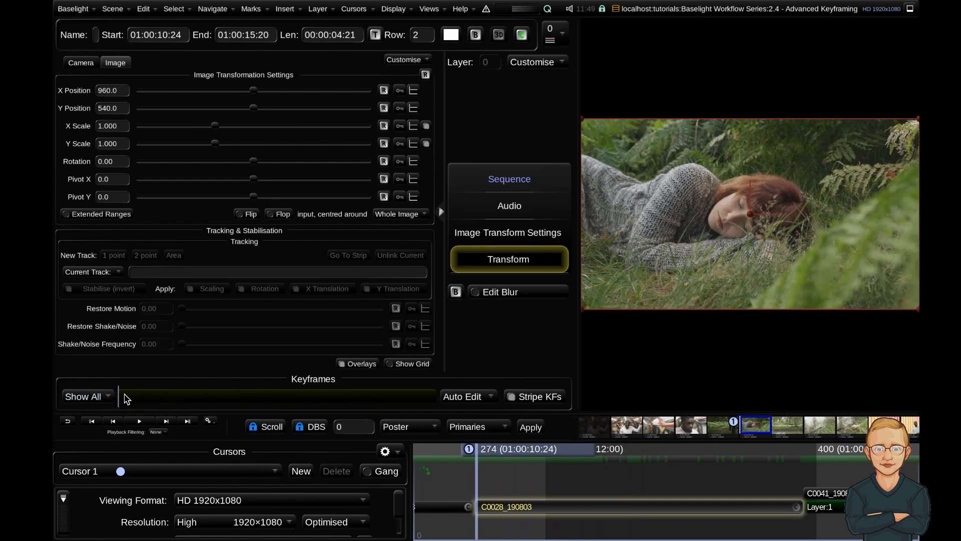
pyautogui.moveTo(293, 152)
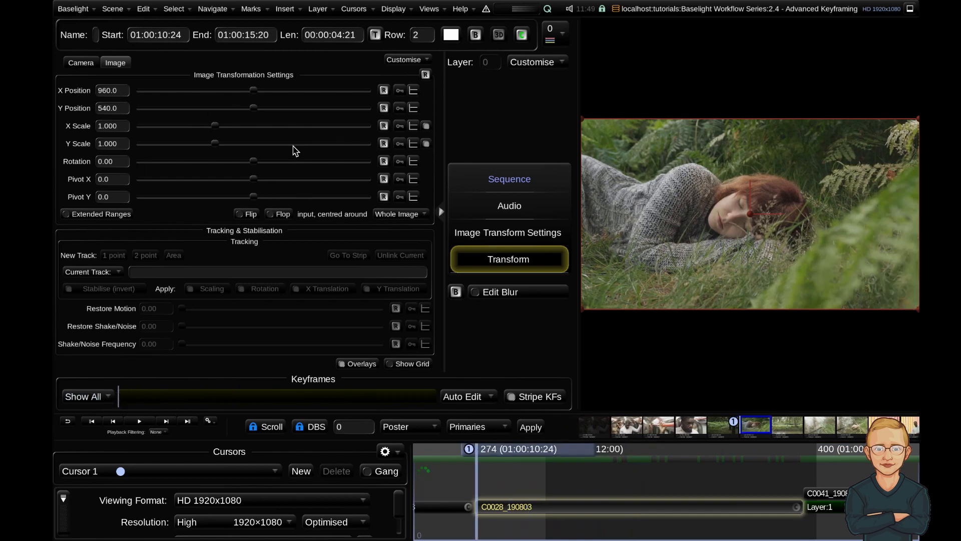
pyautogui.moveTo(292, 140)
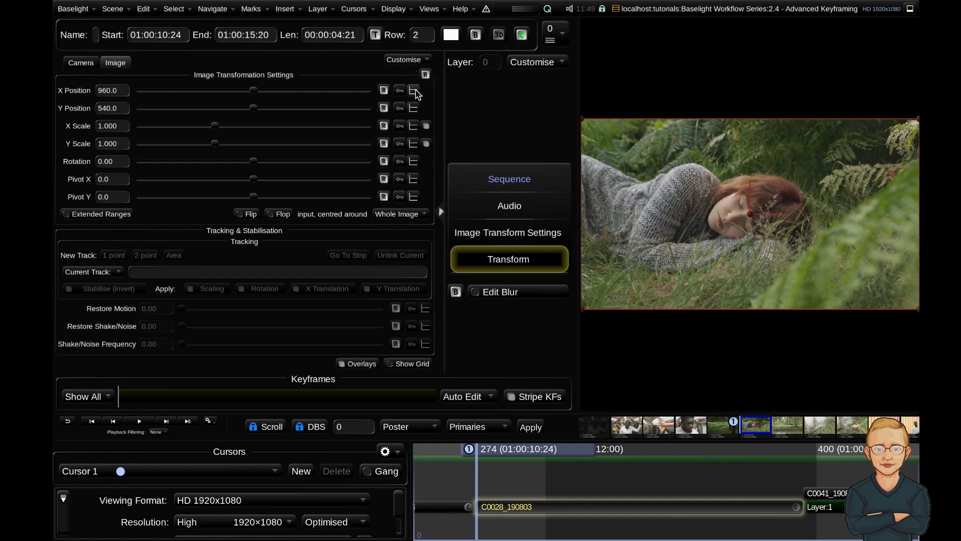
pyautogui.moveTo(413, 90)
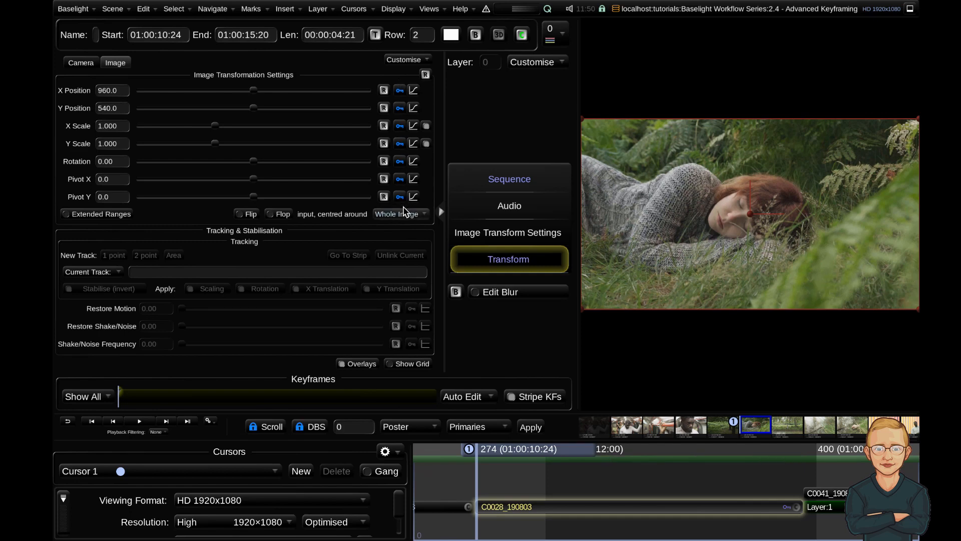
pyautogui.moveTo(404, 150)
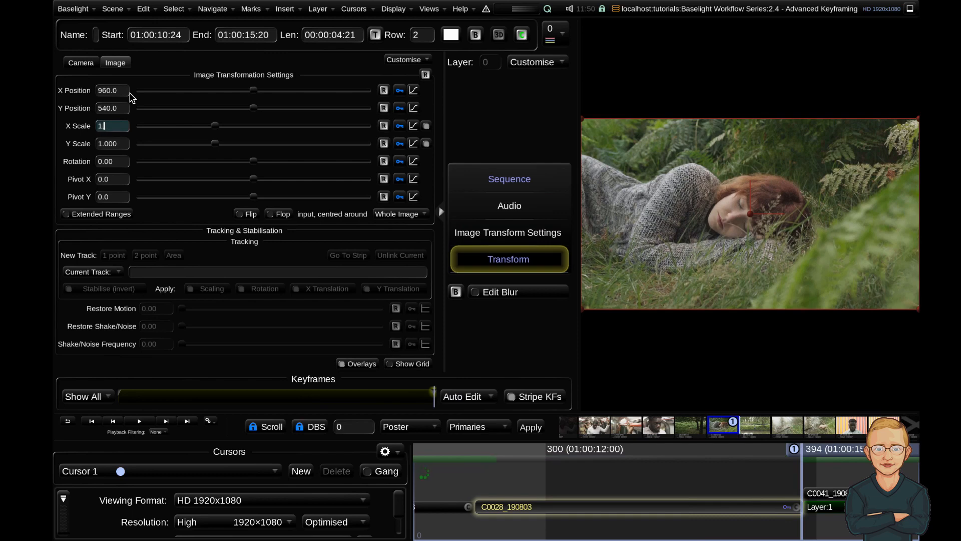
# - Enter a scale value of 1.5 at the clip end to set a keyframe
pyautogui.write('1.5')
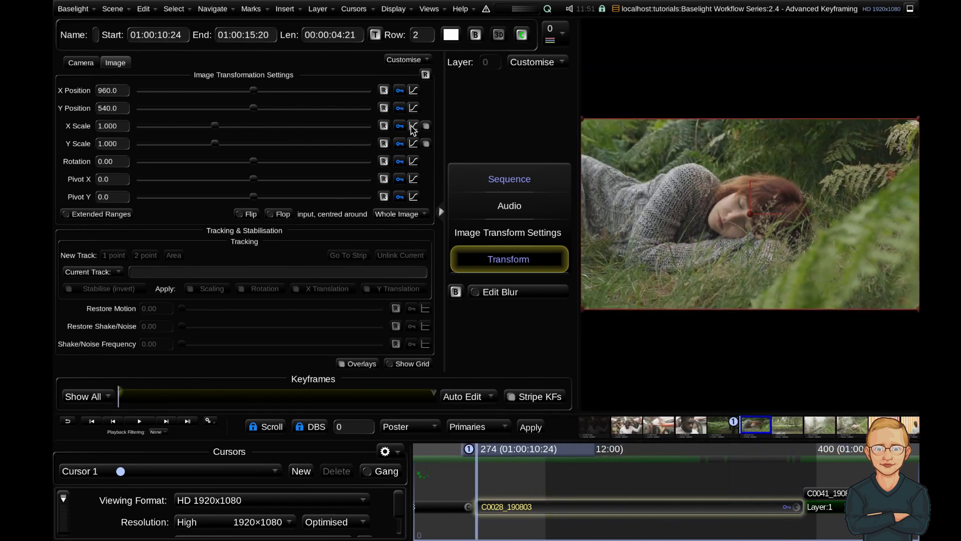
# - Set all X Scale keyframes to All Linear interpolation
pyautogui.click(414, 126)
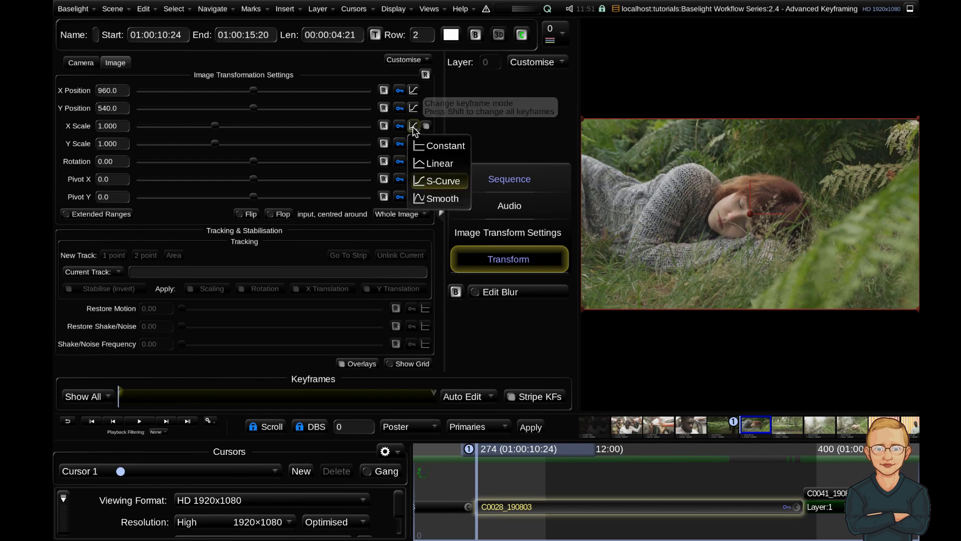
pyautogui.moveTo(441, 191)
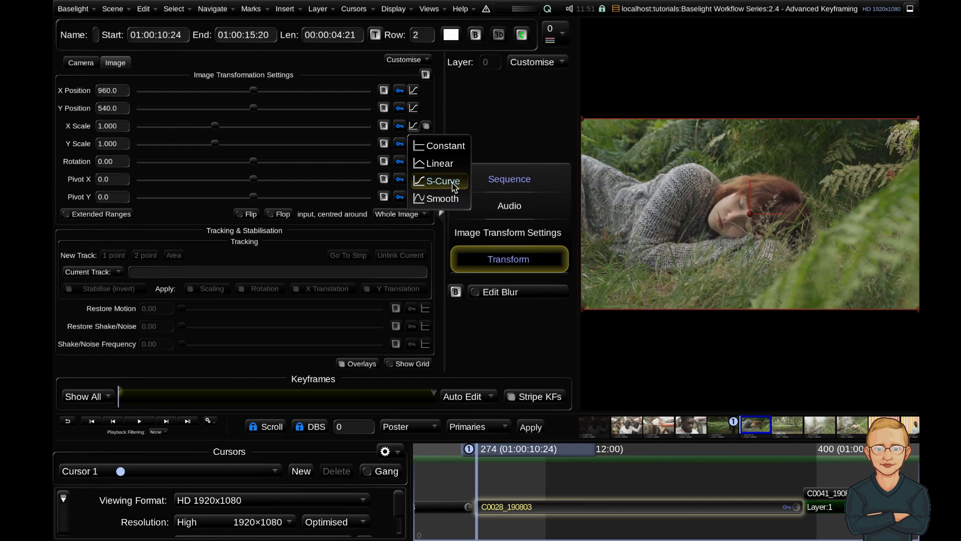
pyautogui.moveTo(439, 163)
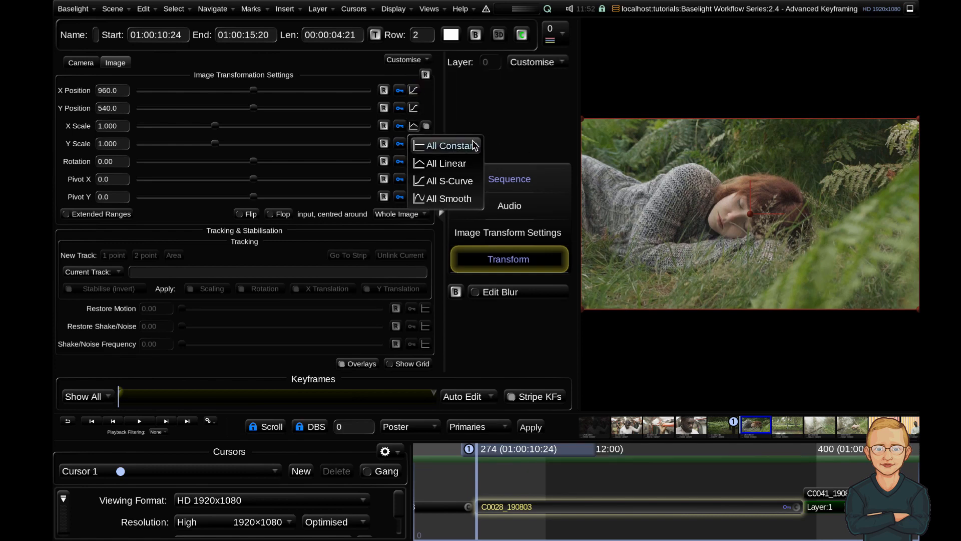
pyautogui.moveTo(445, 163)
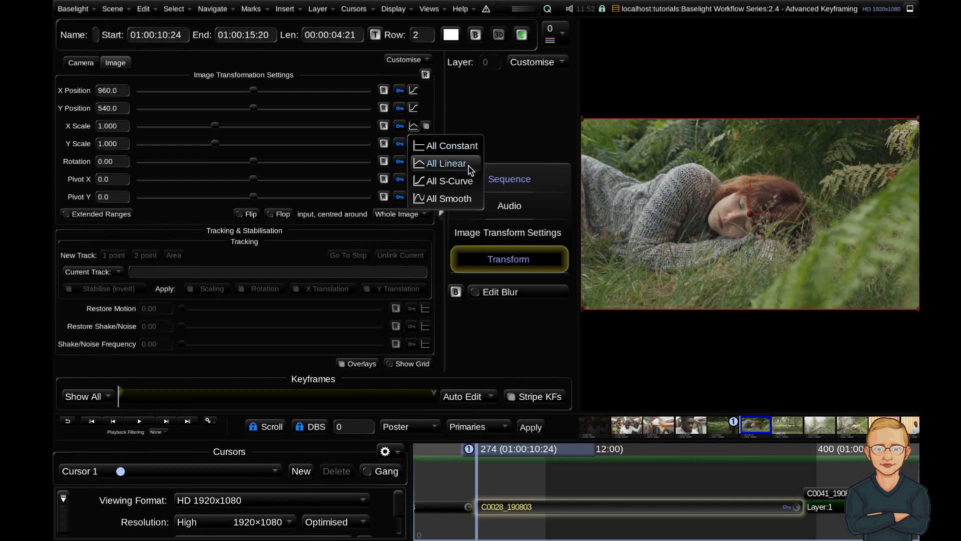
pyautogui.click(444, 164)
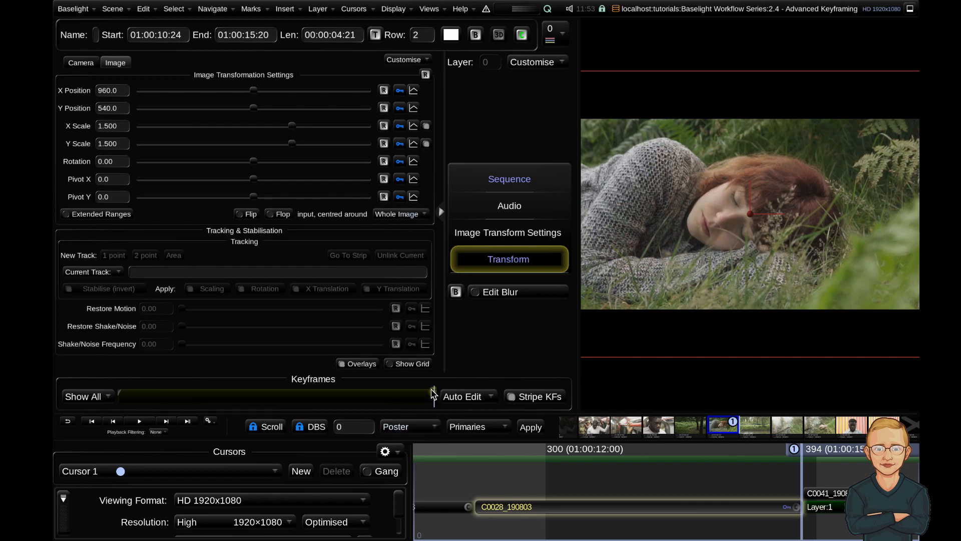
pyautogui.moveTo(496, 412)
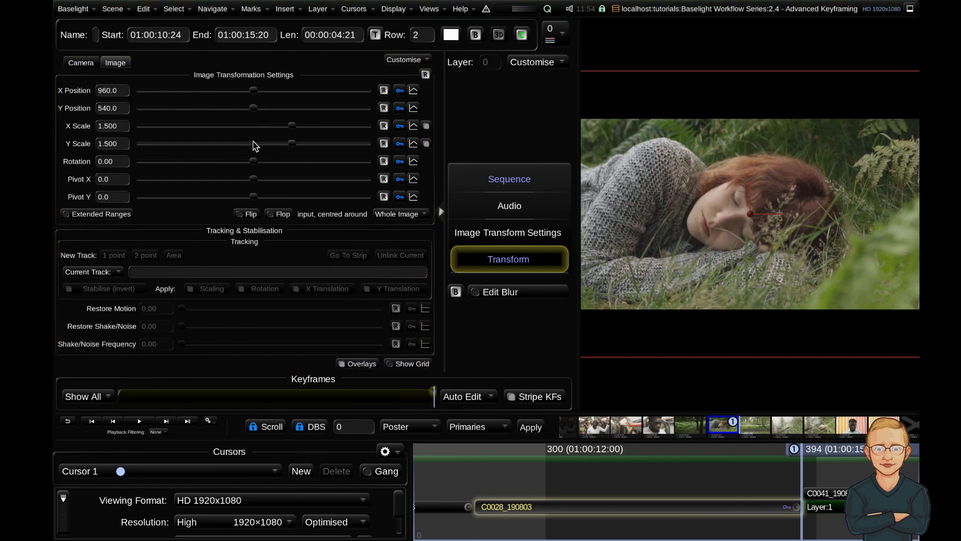
pyautogui.moveTo(407, 403)
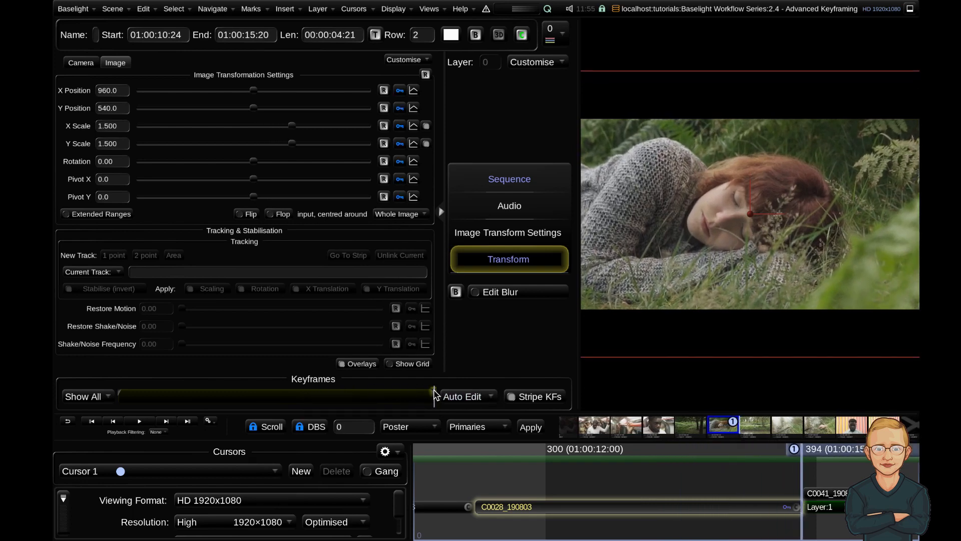
# - Move the end scale keyframe to about frame 341 and reset the move selection
pyautogui.rightClick(436, 393)
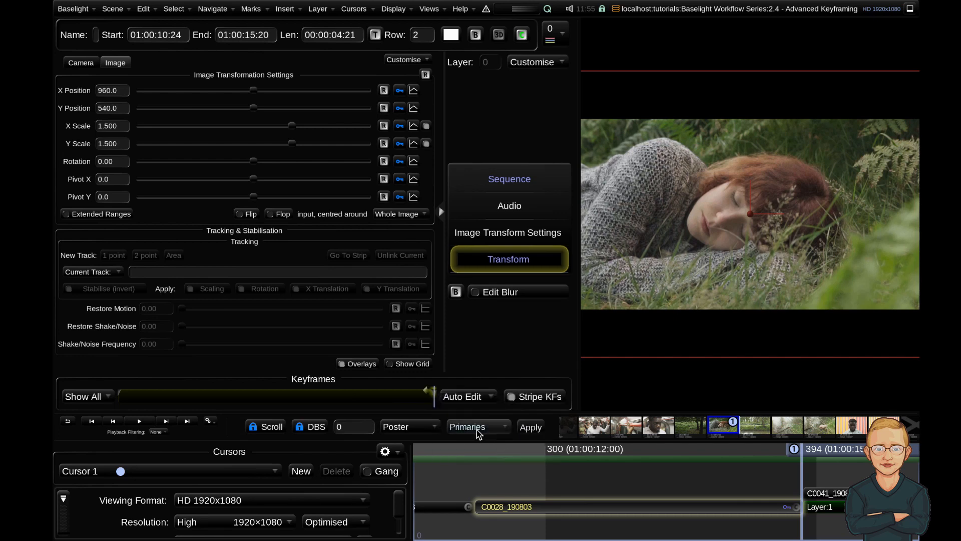
pyautogui.moveTo(425, 395)
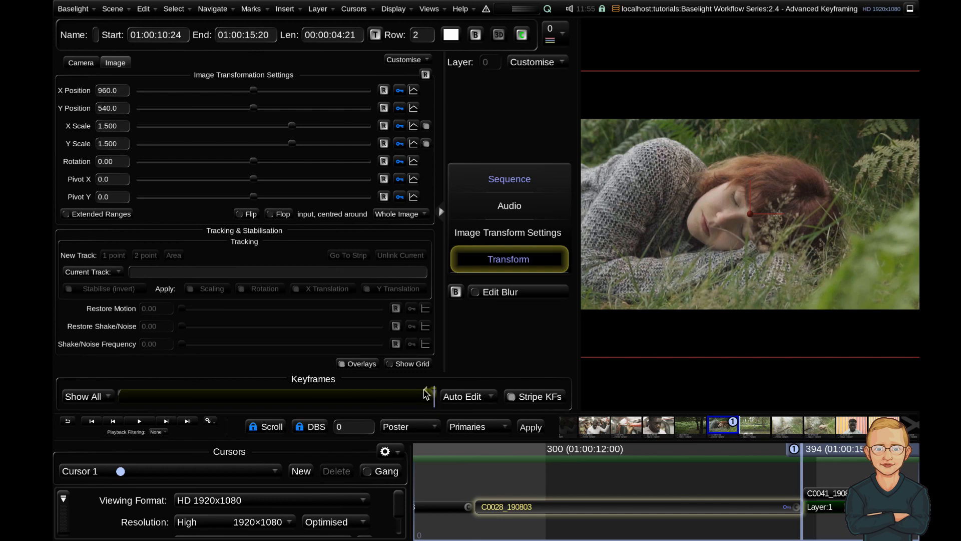
pyautogui.moveTo(430, 402)
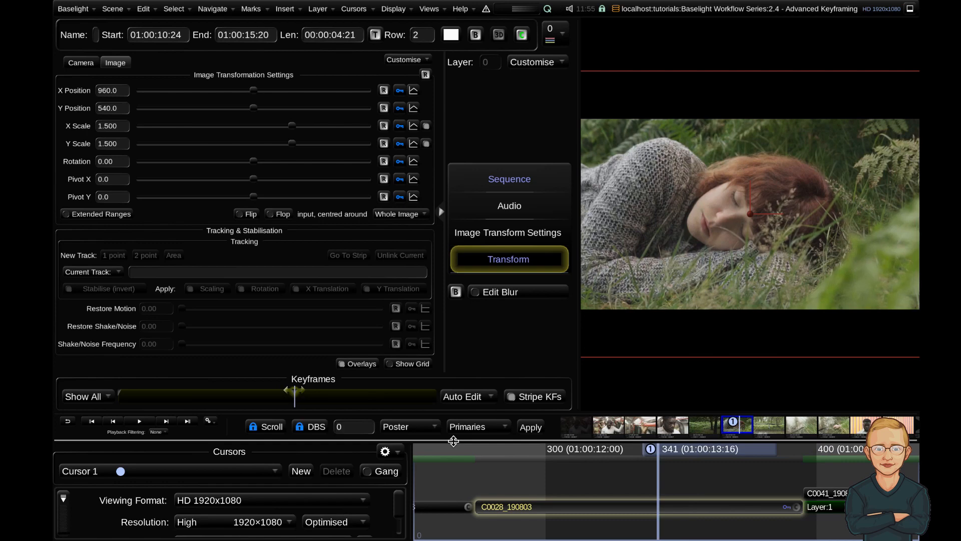
pyautogui.moveTo(296, 396)
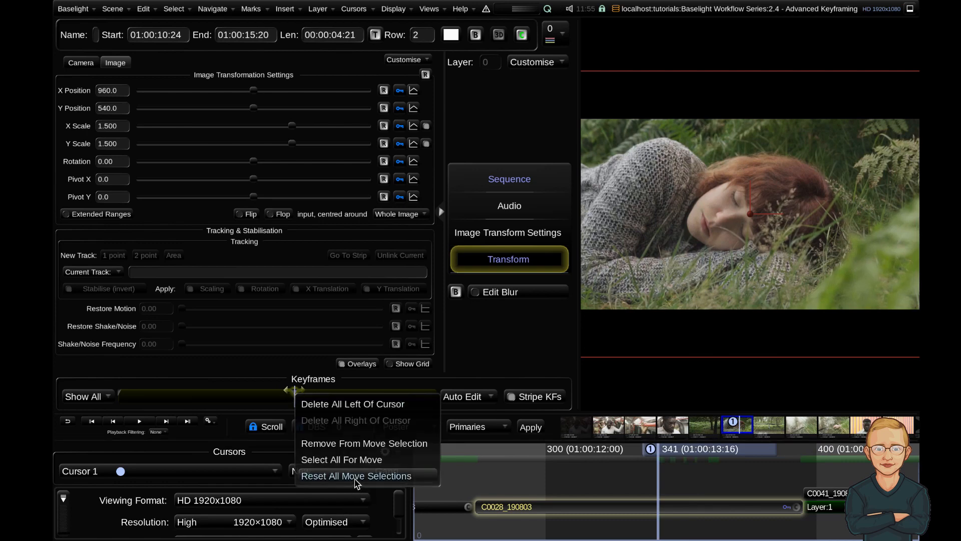
pyautogui.click(355, 476)
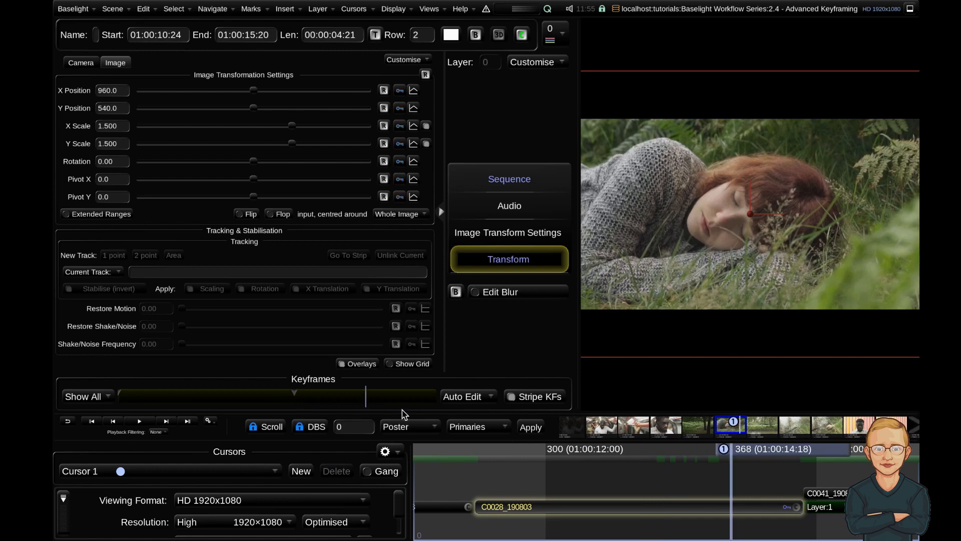
pyautogui.click(293, 393)
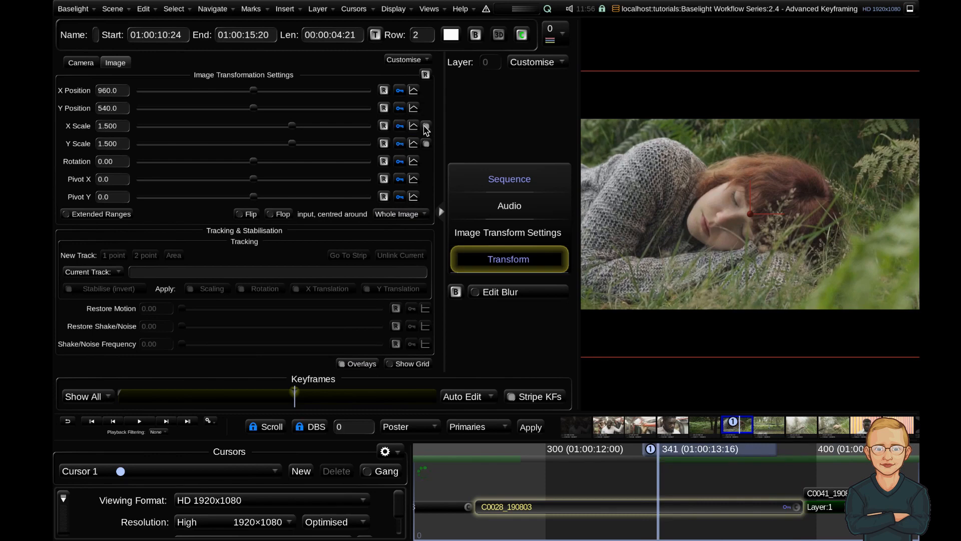
# - Navigate to the next strip so its Base Grade operator is shown
pyautogui.click(426, 126)
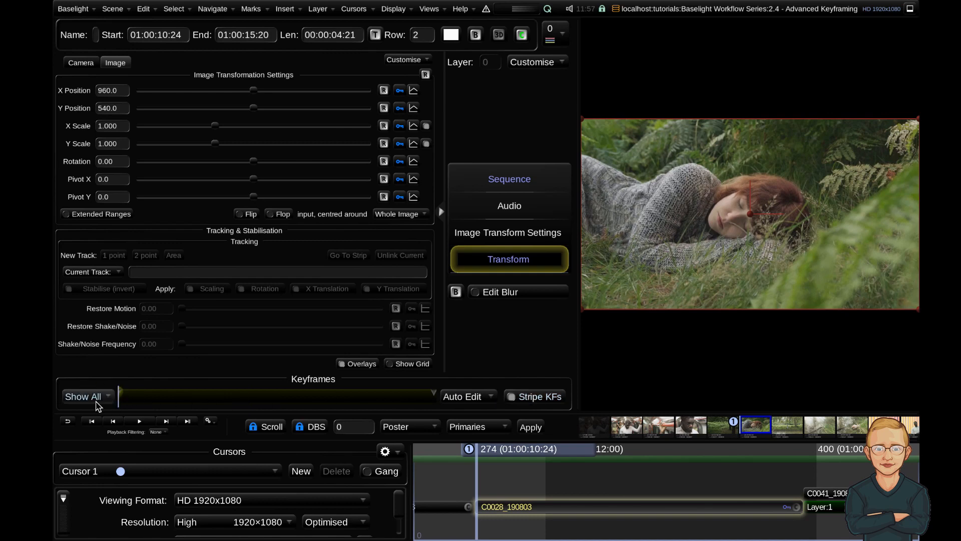
pyautogui.moveTo(103, 408)
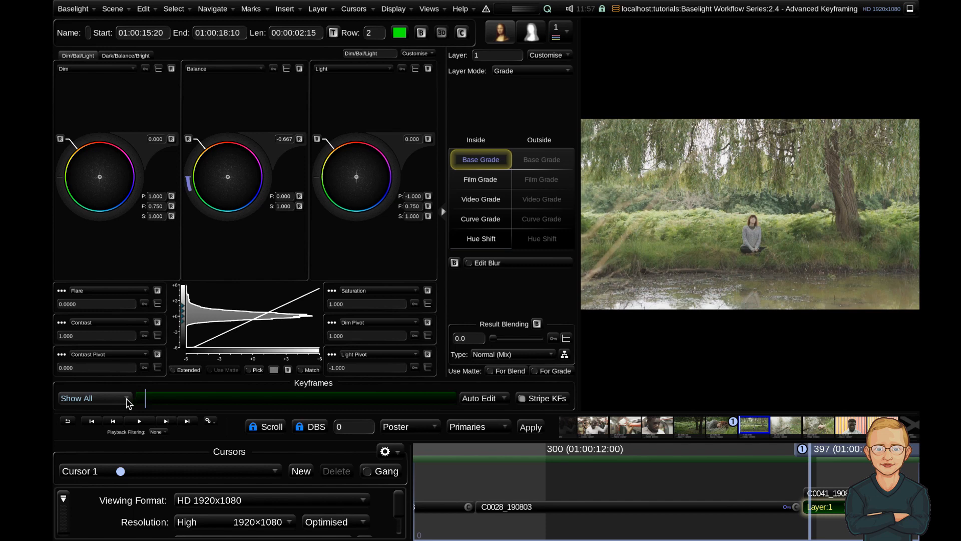
# - Filter the Keyframes bar display to the Saturation parameter only
pyautogui.click(77, 397)
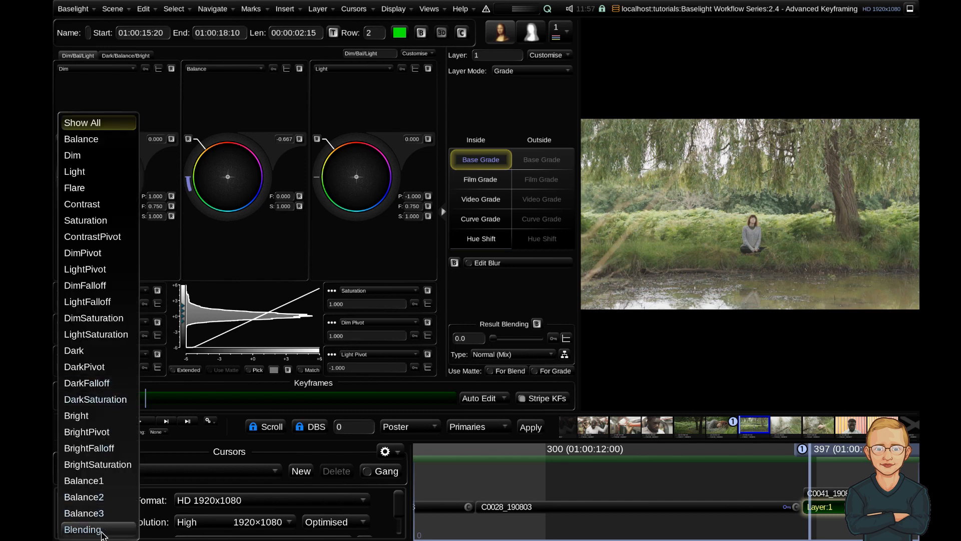
pyautogui.moveTo(81, 203)
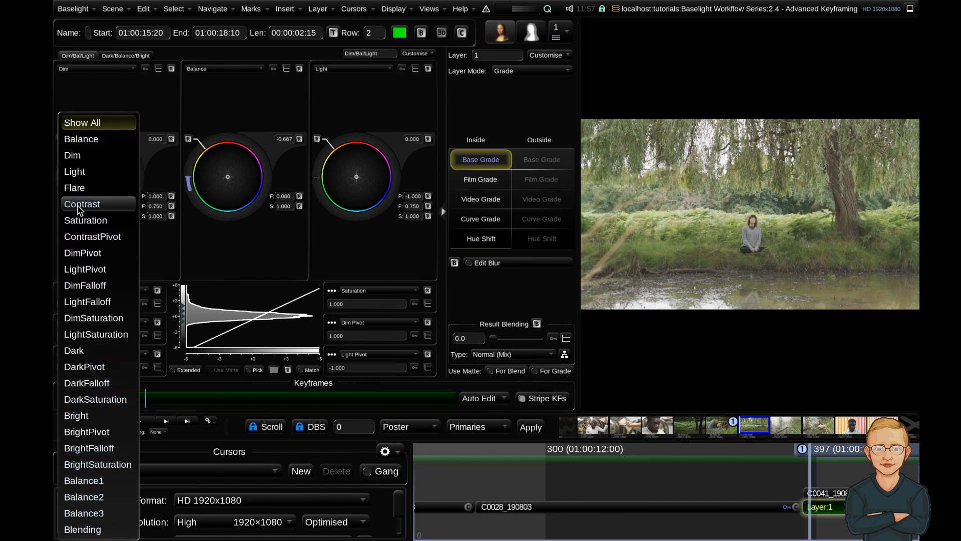
pyautogui.click(81, 204)
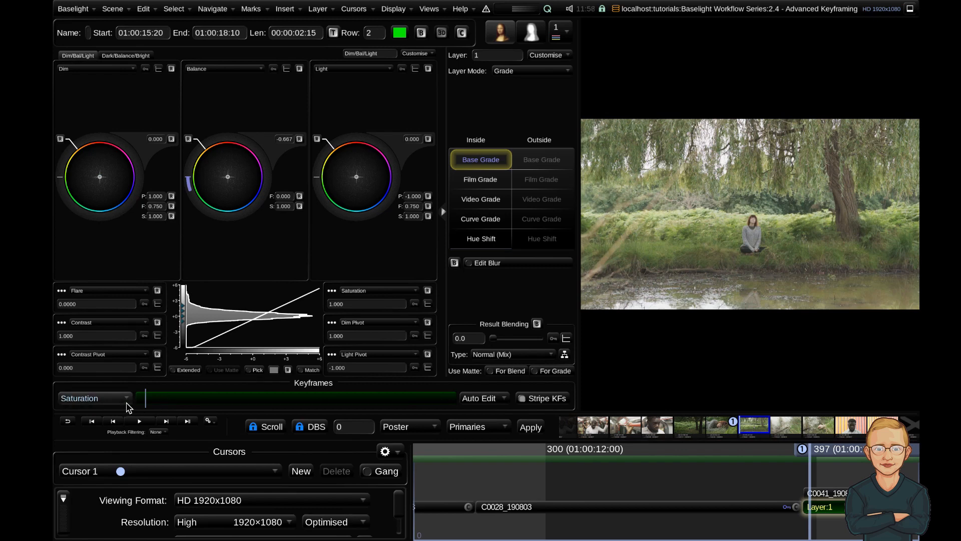
pyautogui.click(92, 398)
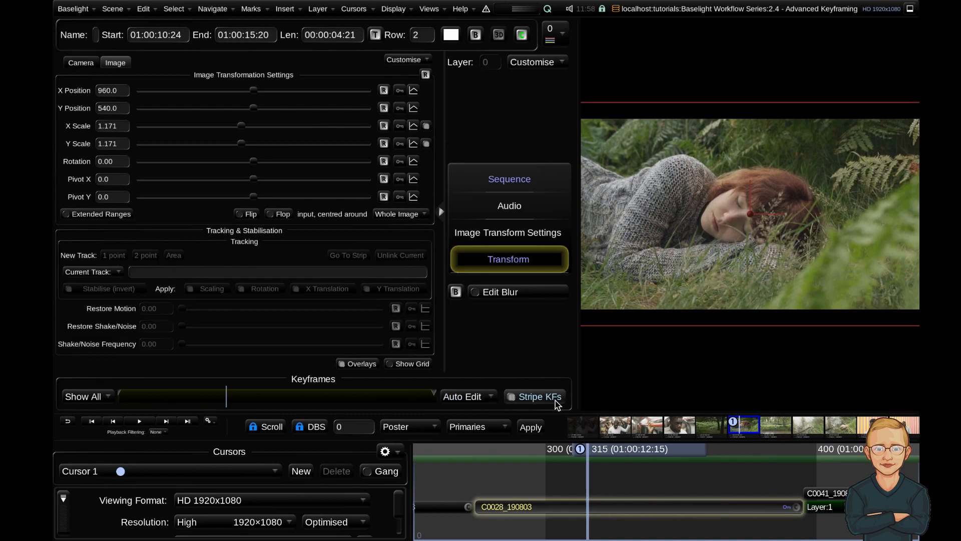
pyautogui.moveTo(555, 405)
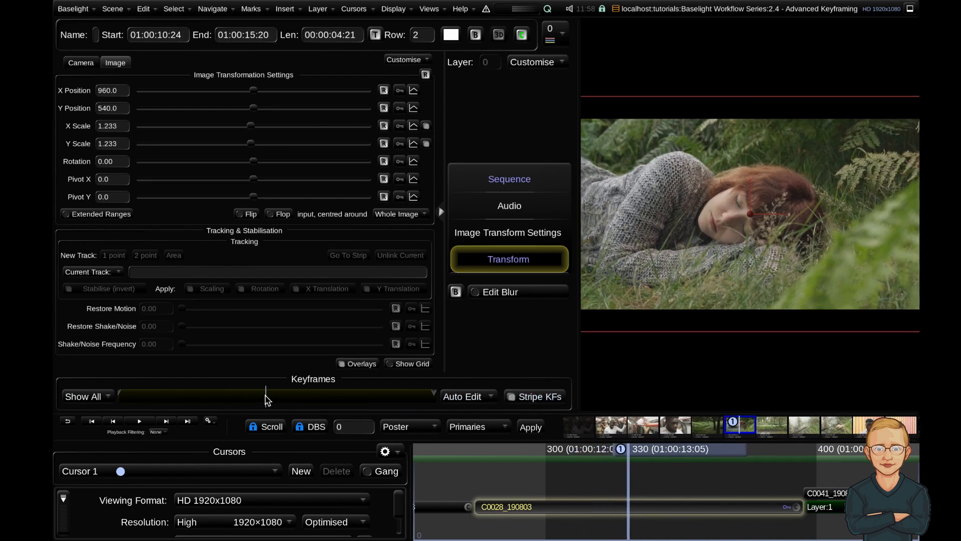
# - Switch keyframe editing to Edit Left, then Edit Right, then back to Auto Edit
pyautogui.click(400, 126)
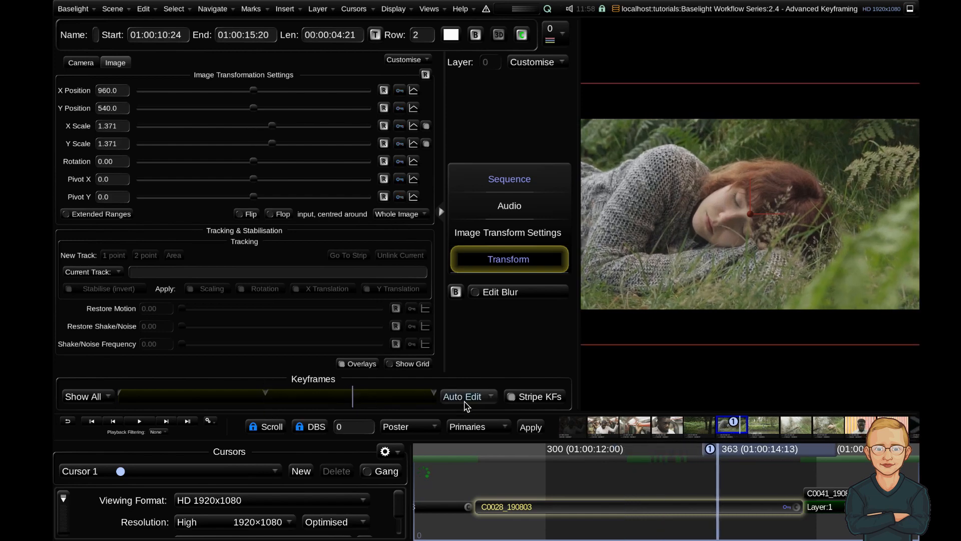
pyautogui.click(466, 396)
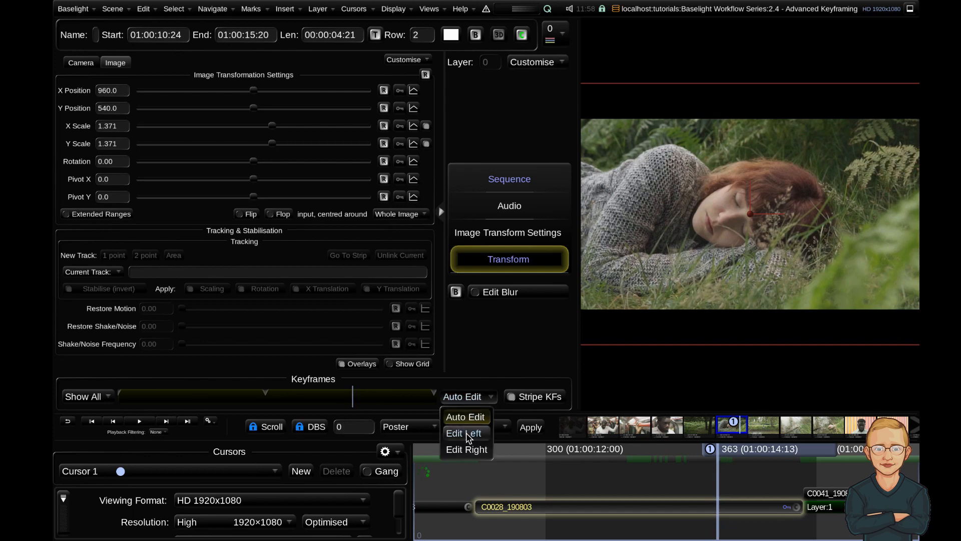
pyautogui.click(464, 433)
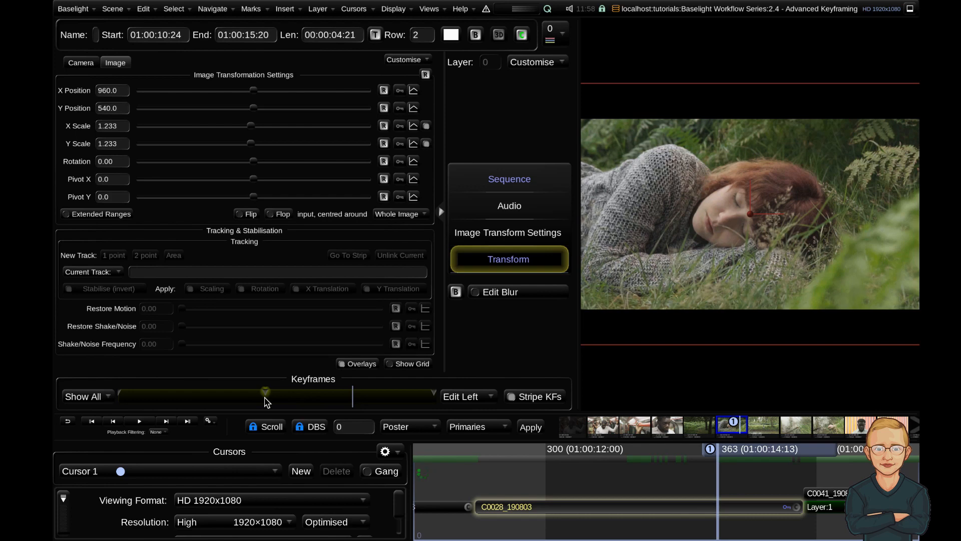
pyautogui.click(468, 397)
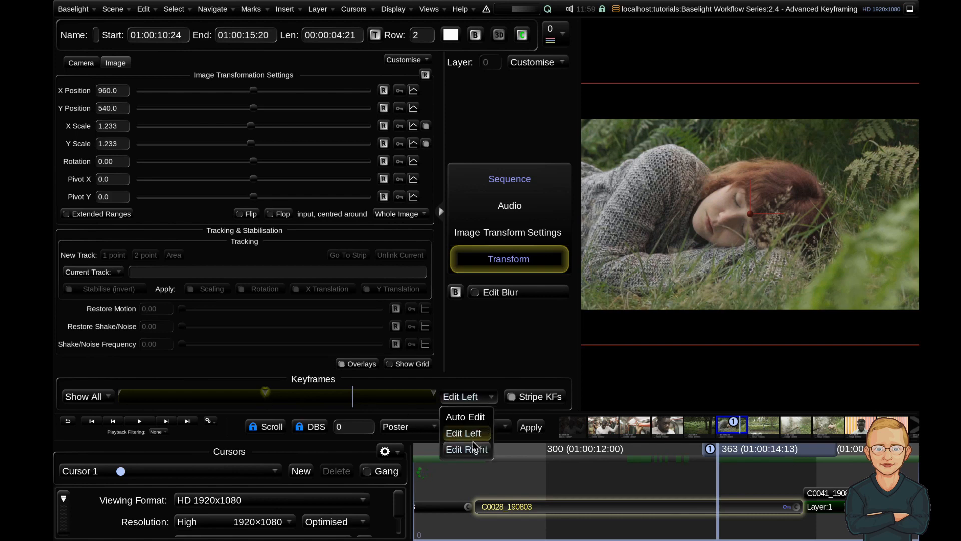
pyautogui.click(467, 449)
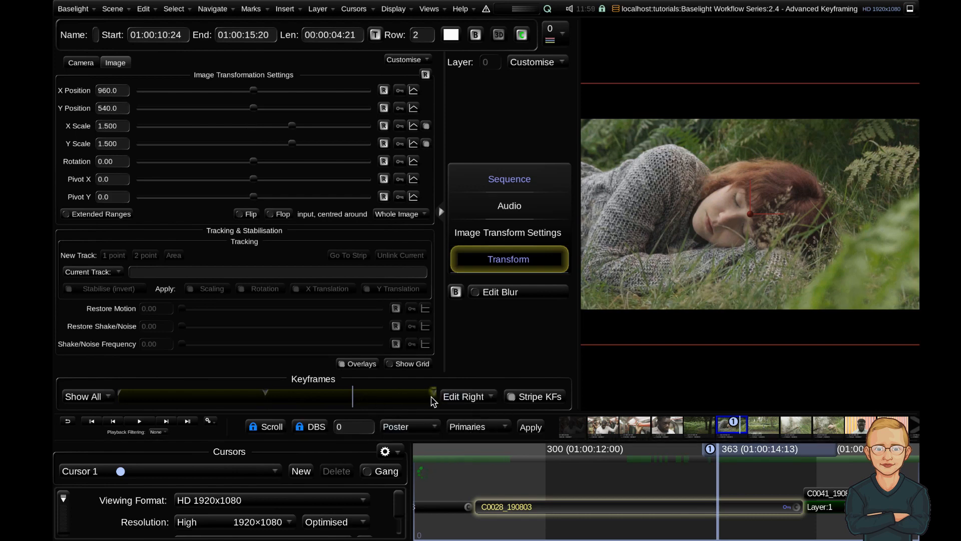
pyautogui.moveTo(378, 409)
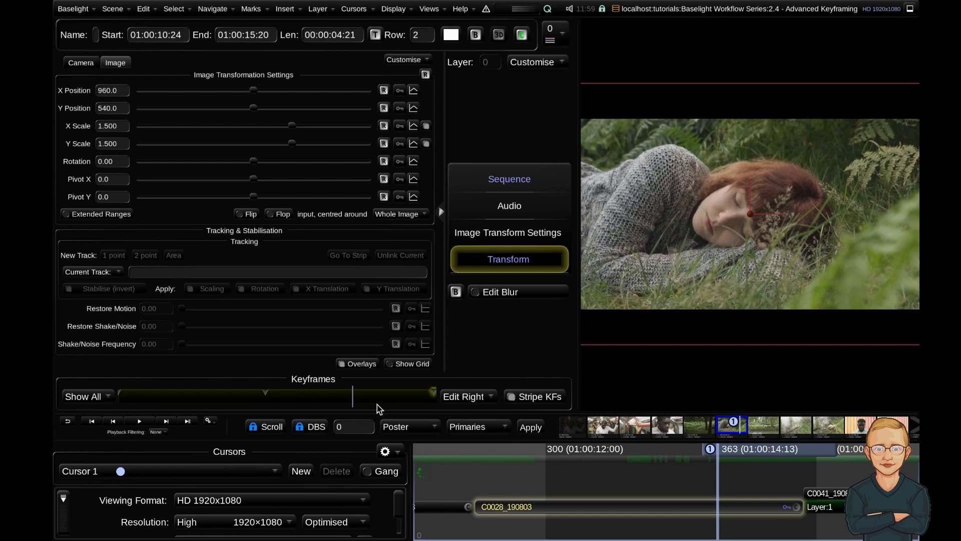
pyautogui.moveTo(283, 124)
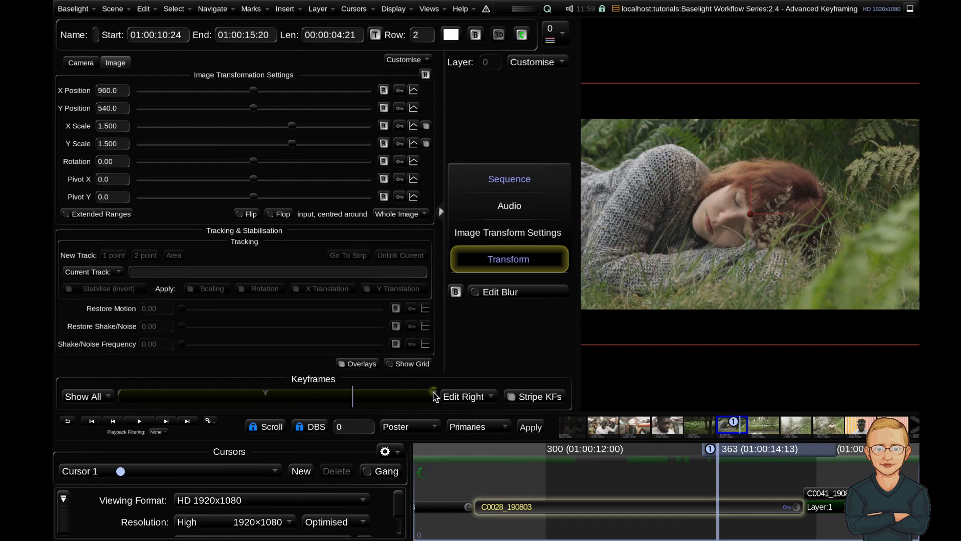
pyautogui.click(464, 396)
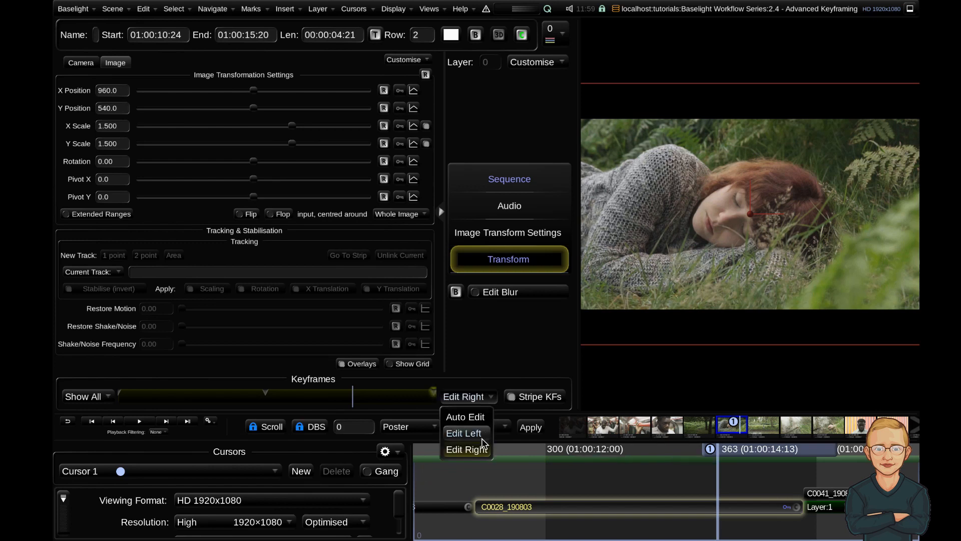
pyautogui.moveTo(466, 417)
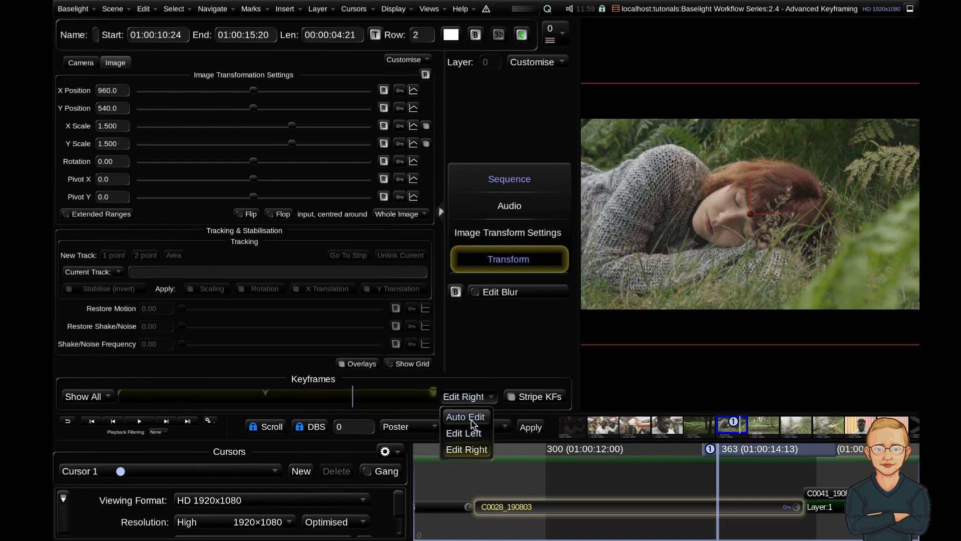
pyautogui.click(466, 417)
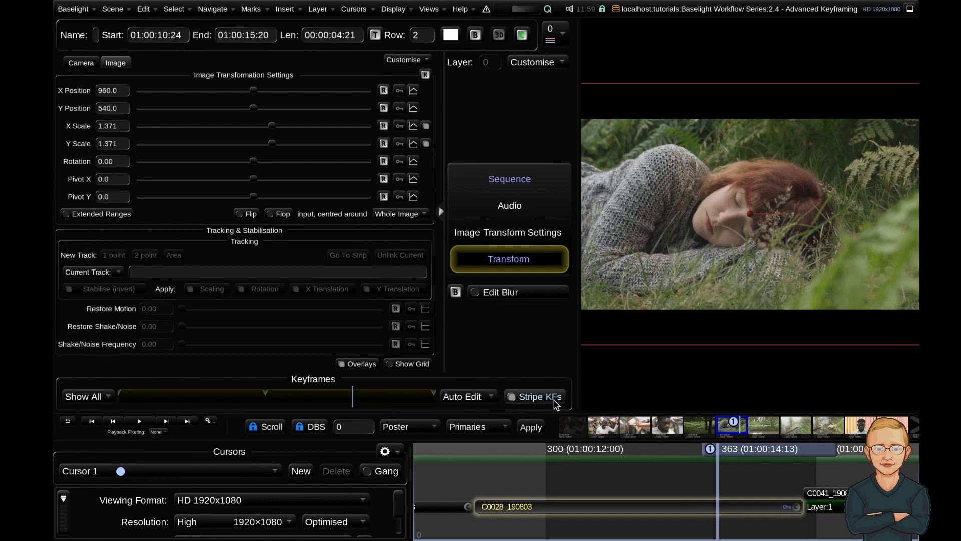
pyautogui.moveTo(520, 100)
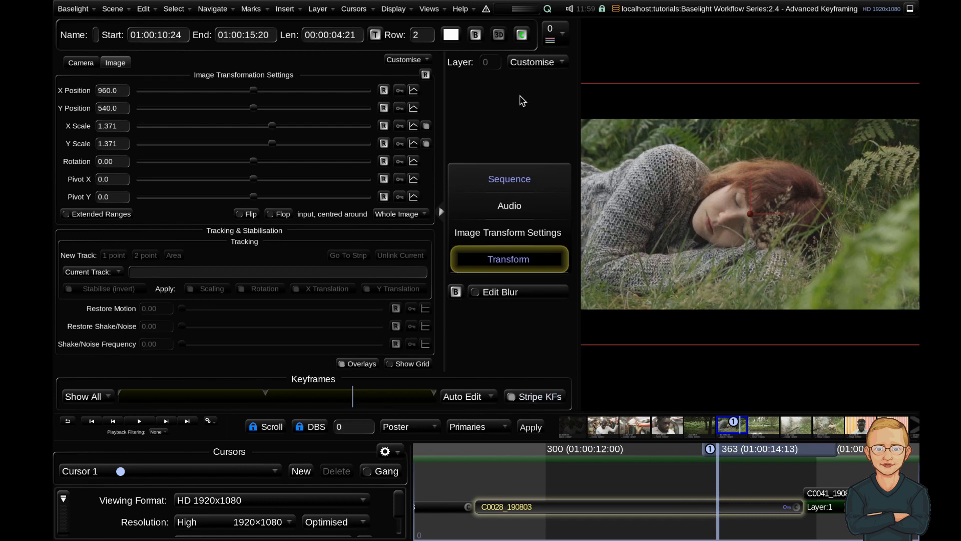
# - Set a keyframe on all transform parameters at the current mid-strip frame
pyautogui.click(399, 90)
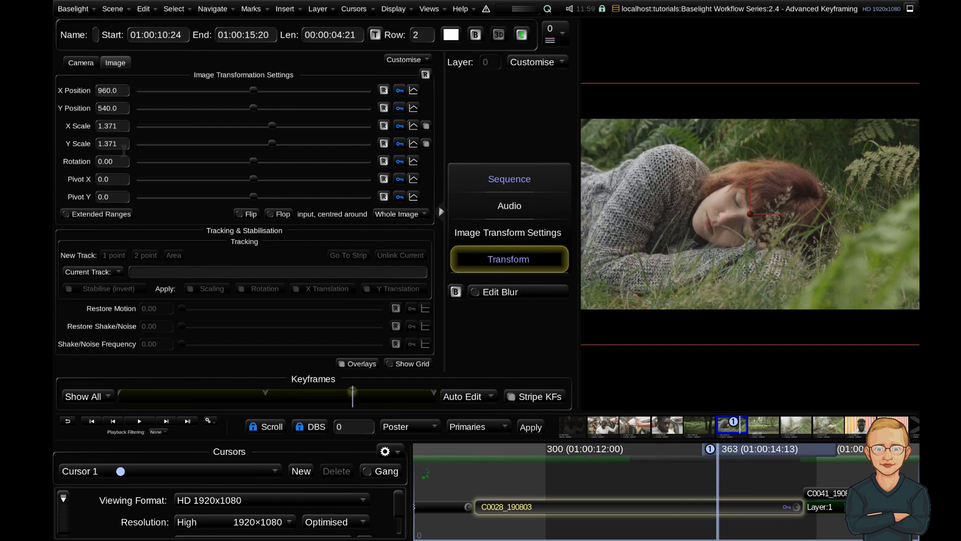
pyautogui.moveTo(426, 191)
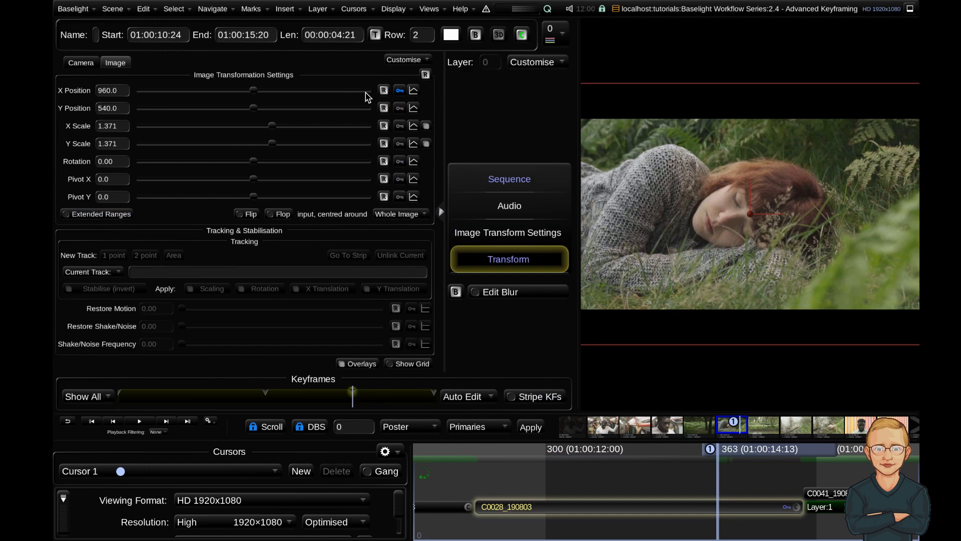
pyautogui.moveTo(381, 121)
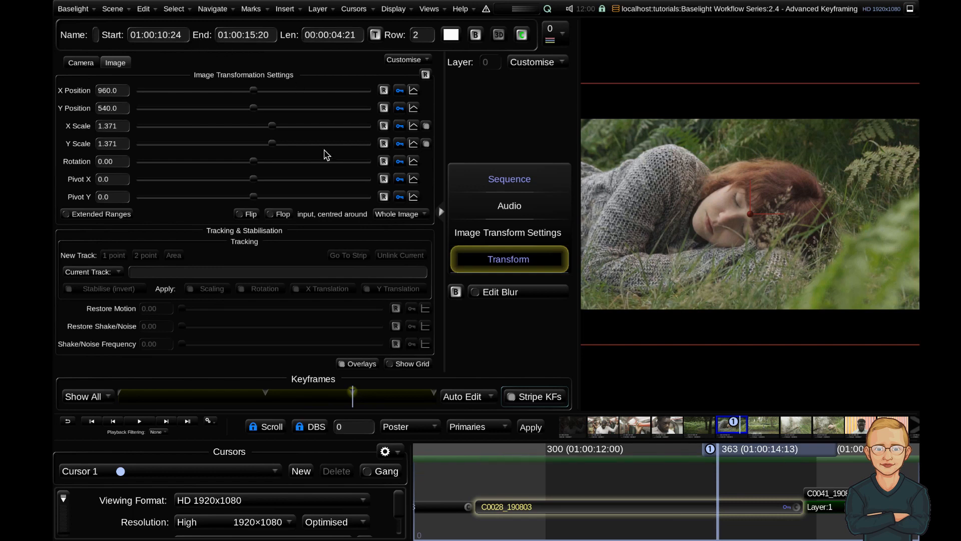
pyautogui.moveTo(223, 398)
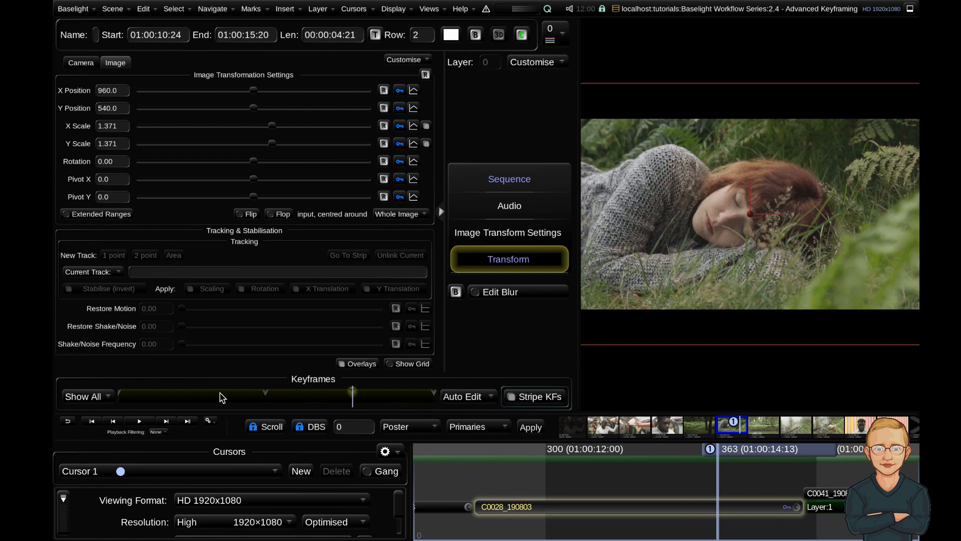
pyautogui.moveTo(193, 357)
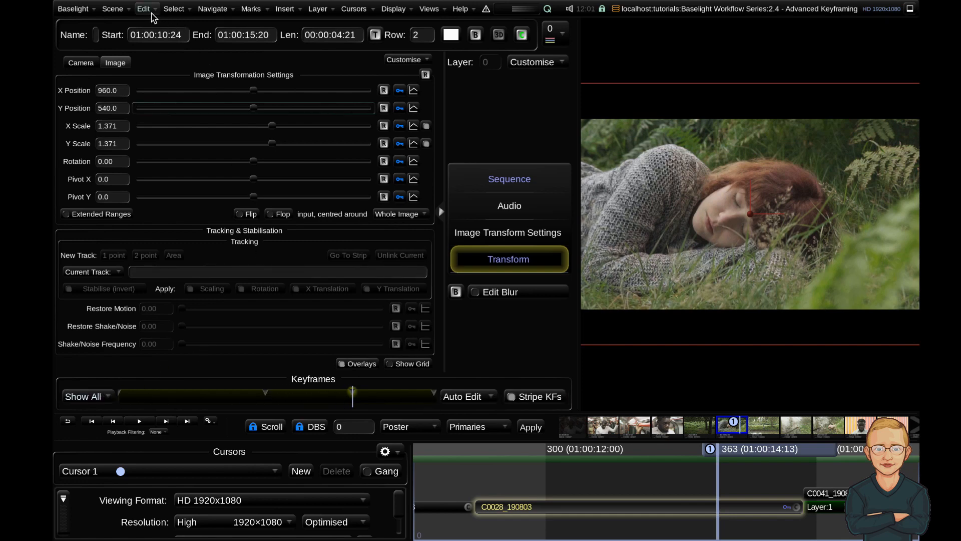
pyautogui.click(144, 9)
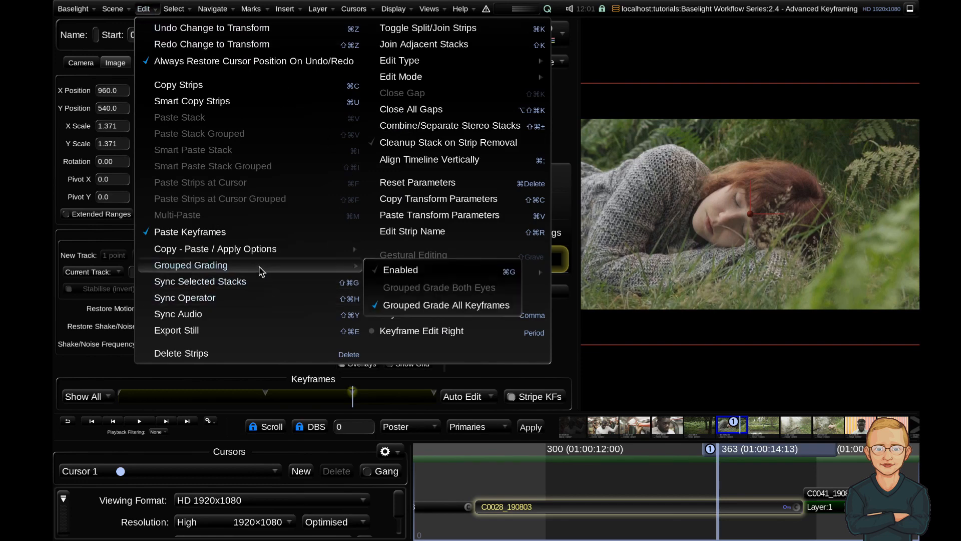
pyautogui.moveTo(446, 274)
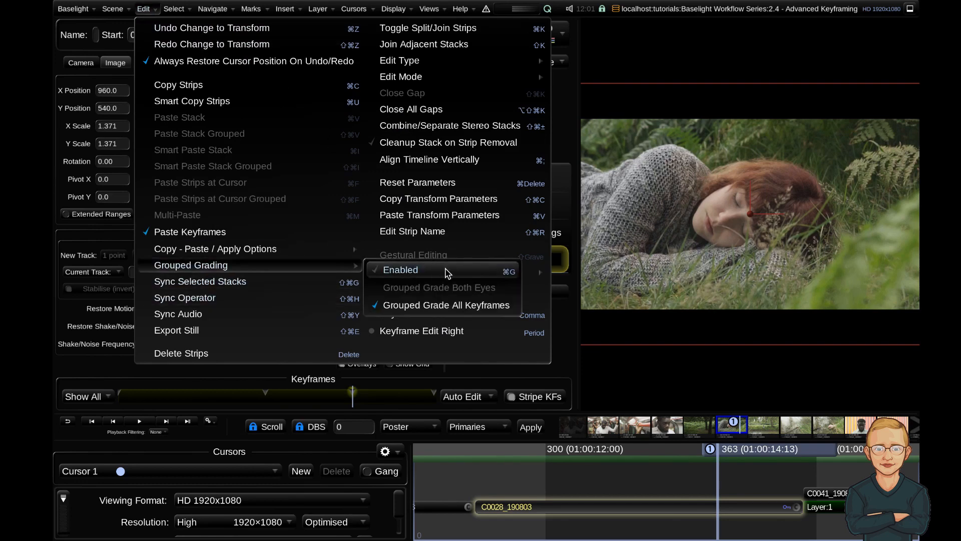
pyautogui.moveTo(454, 304)
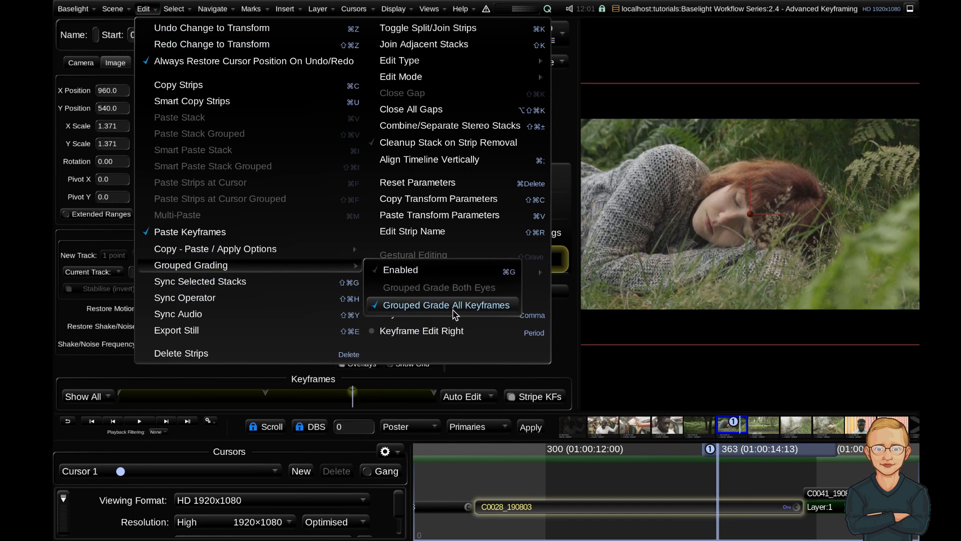
pyautogui.moveTo(379, 313)
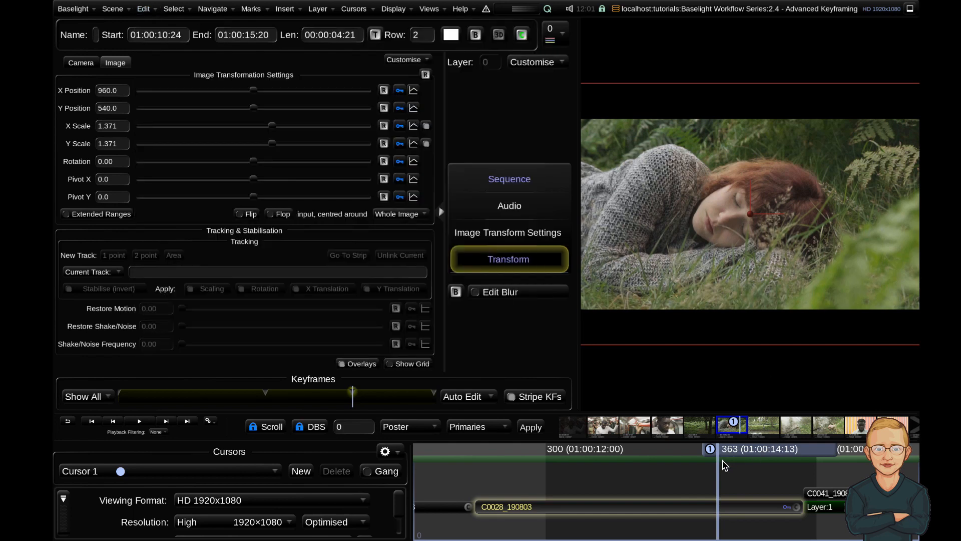
pyautogui.moveTo(696, 478)
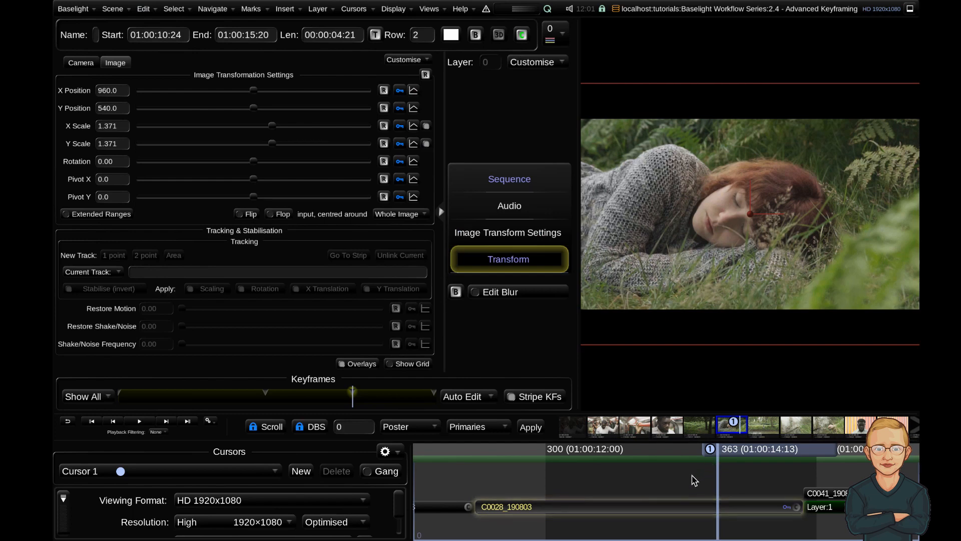
pyautogui.moveTo(710, 516)
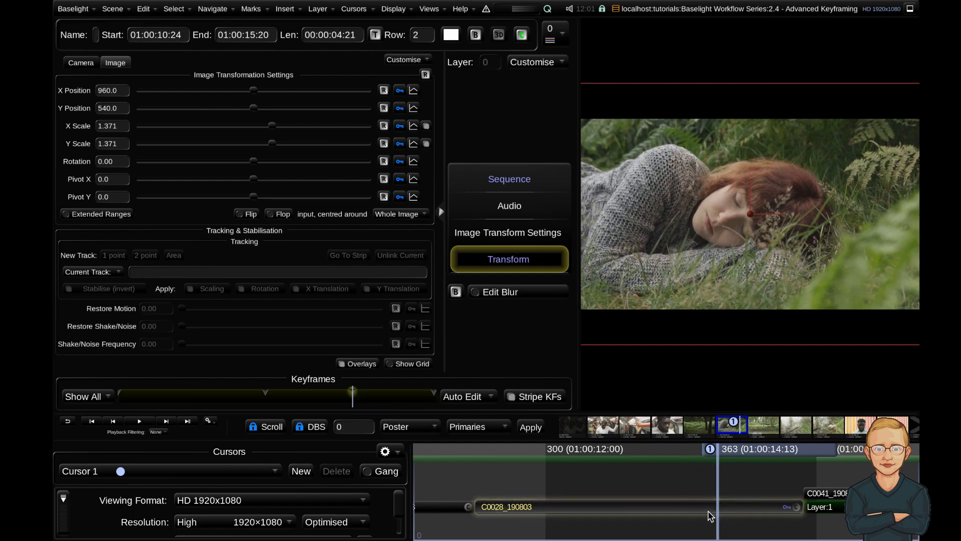
# - Raise the Y Position slider to 958.2 to shift the image down
pyautogui.moveTo(253, 109); pyautogui.dragTo(257, 109)
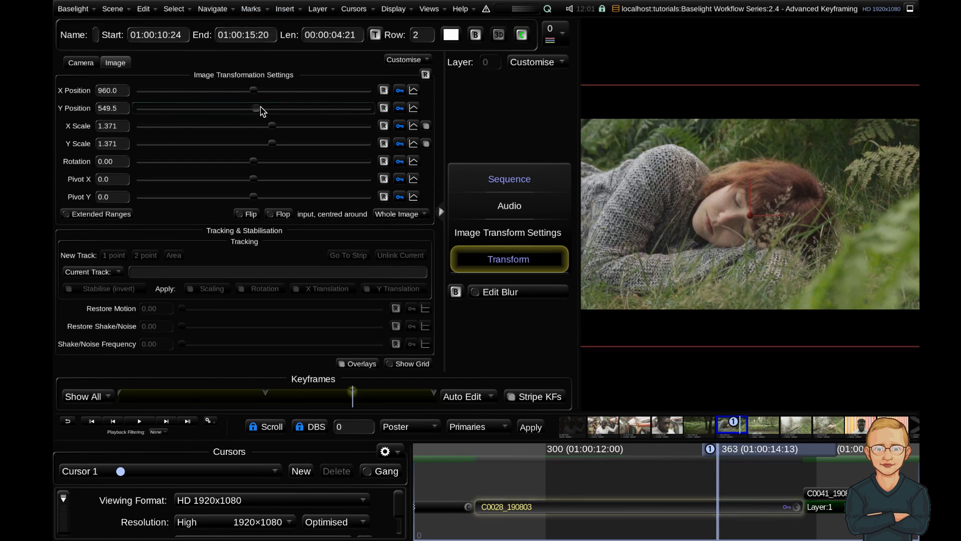
pyautogui.moveTo(256, 108); pyautogui.dragTo(335, 109)
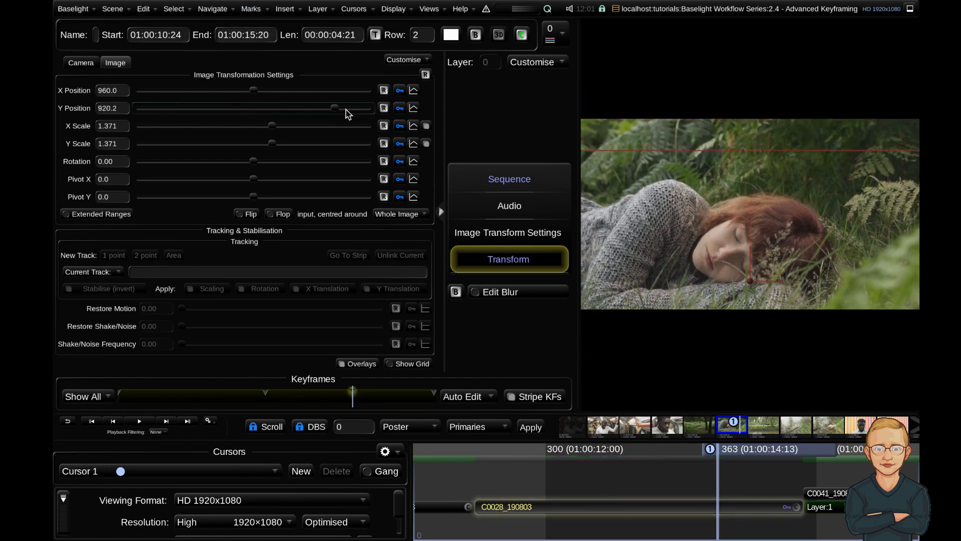
pyautogui.moveTo(332, 108); pyautogui.dragTo(342, 108)
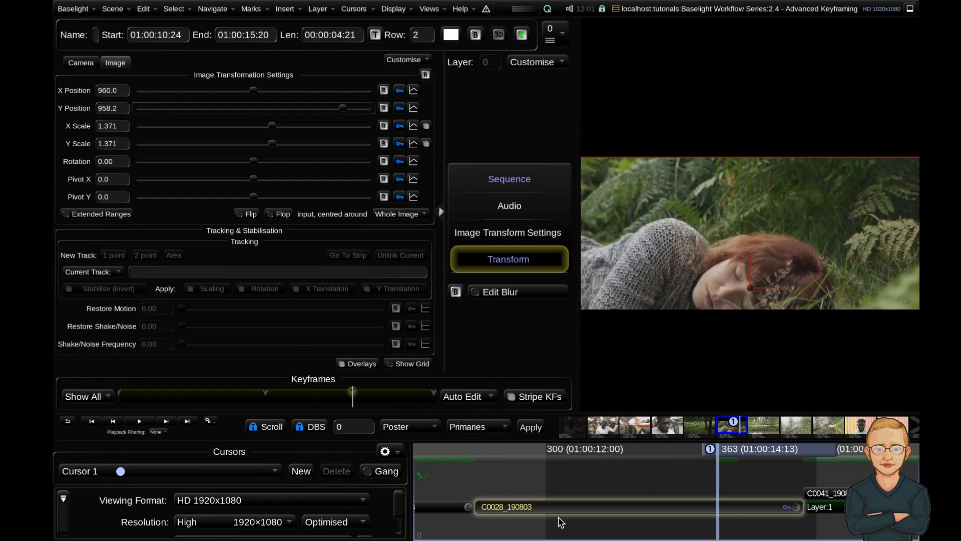
pyautogui.moveTo(272, 395)
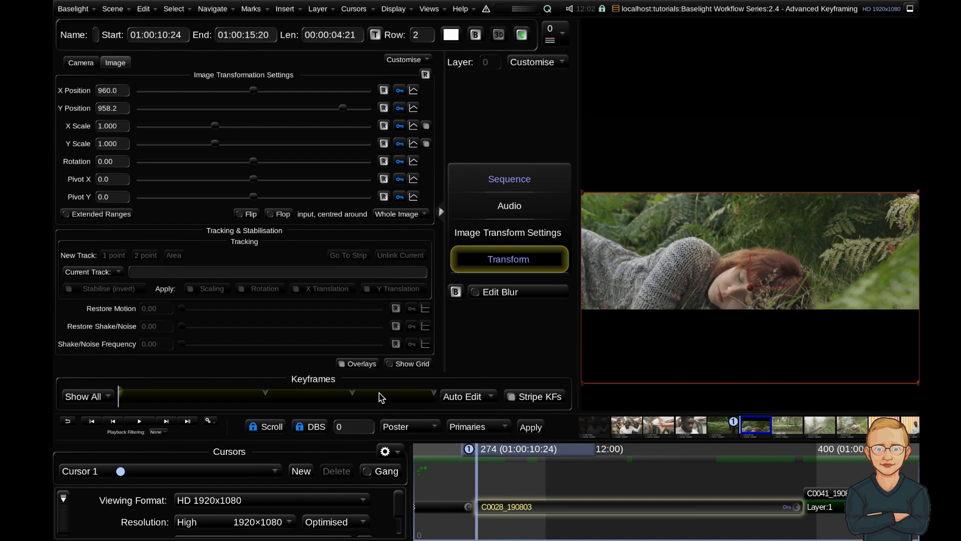
# - Untick Grouped Grade All Keyframes under Edit > Grouped Grading
pyautogui.click(144, 9)
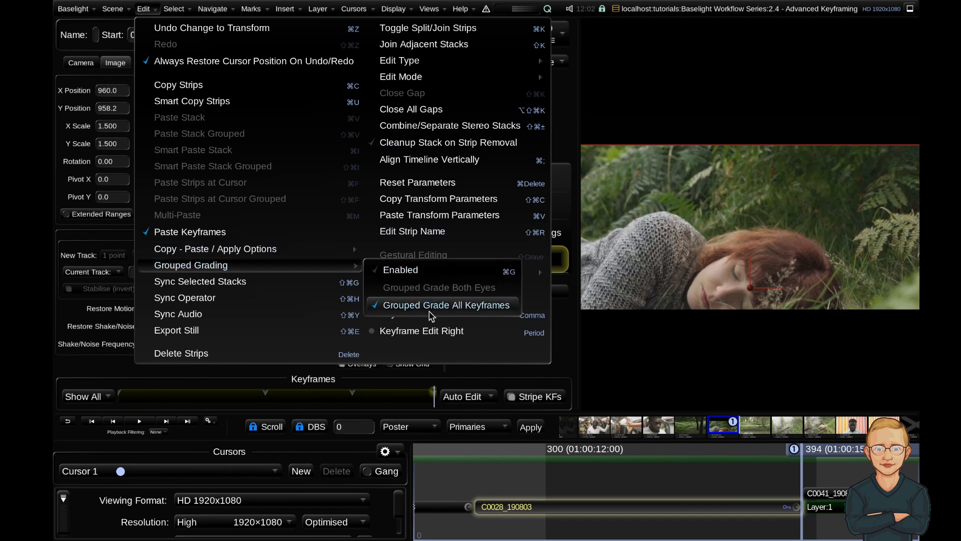
pyautogui.click(447, 304)
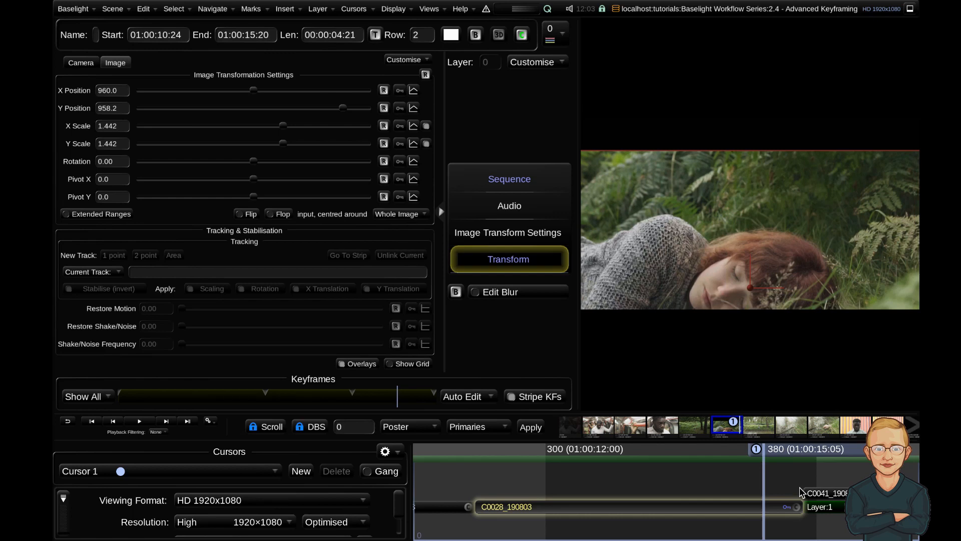
pyautogui.moveTo(789, 455)
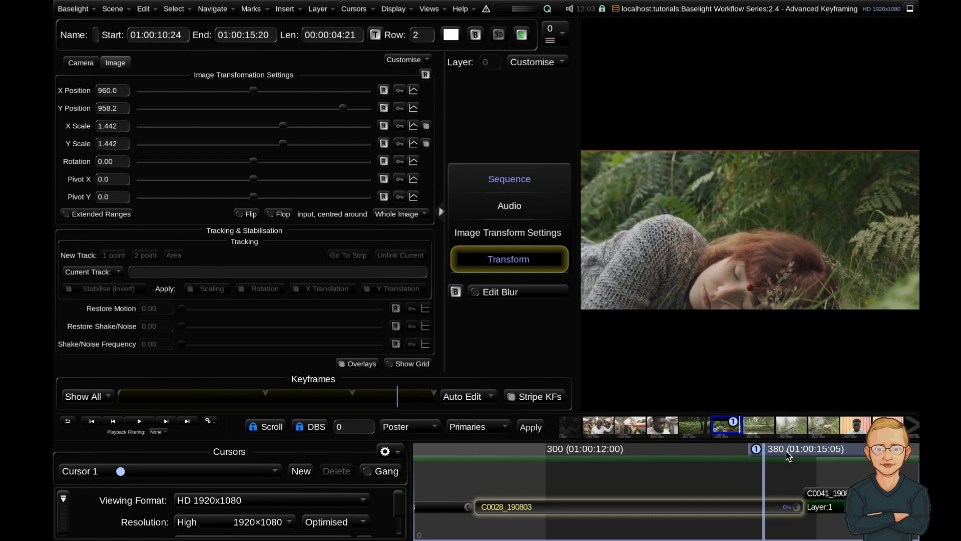